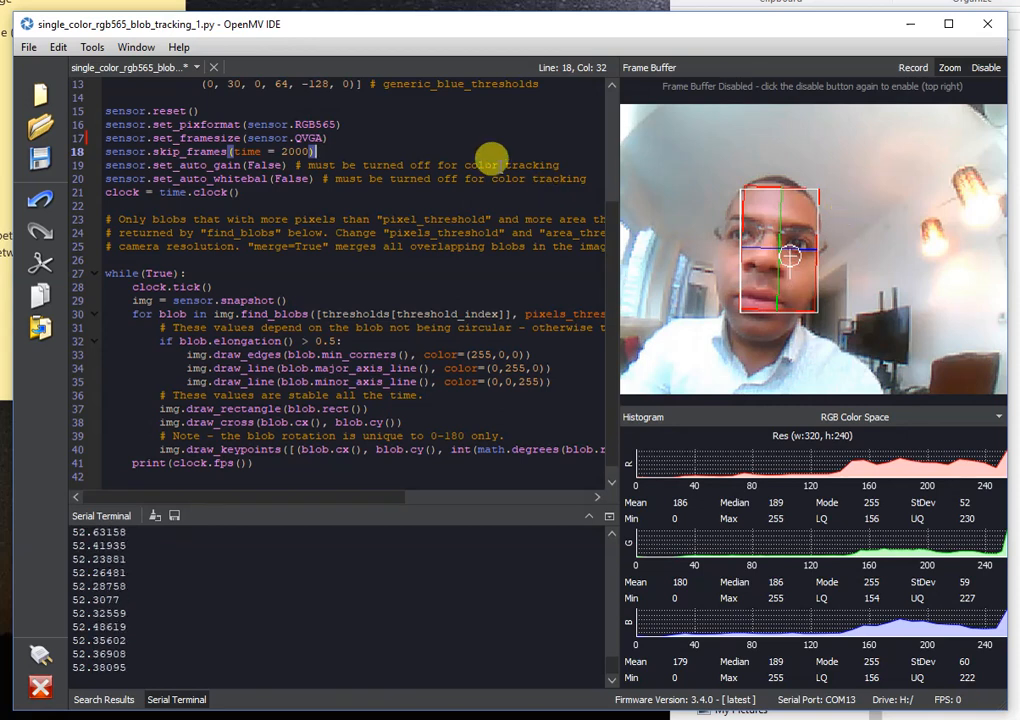
{"action": "mouse_move", "coordinate": [397, 330]}
{"action": "type", "text": "Q"}
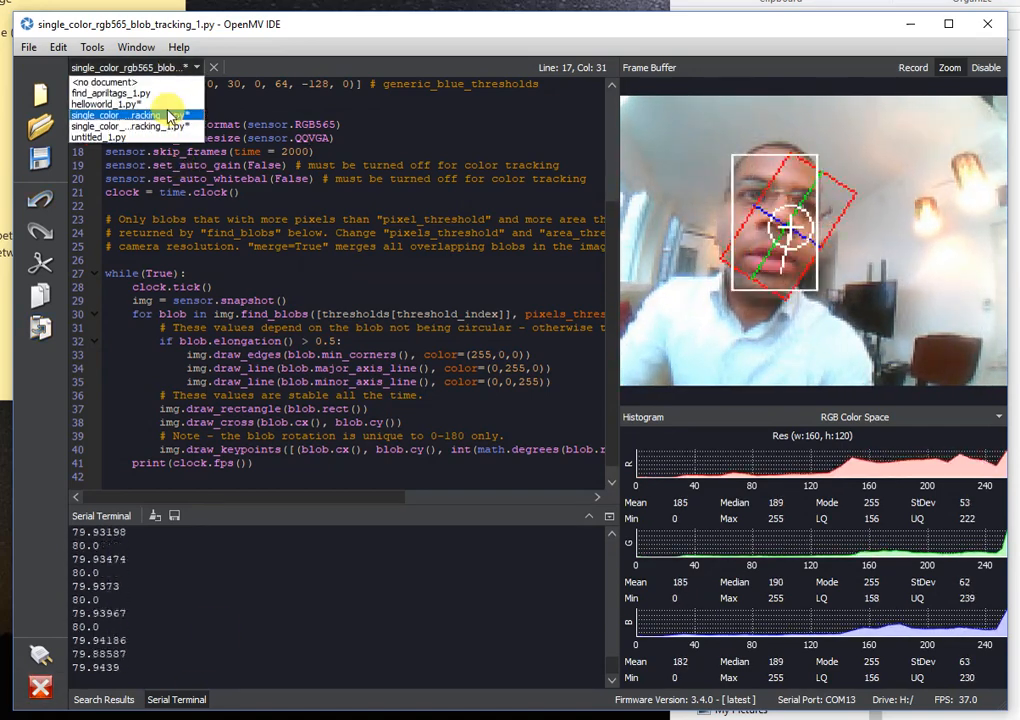
Step: Run the grayscale blob tracking script live at QVGA, about 52 fps
{"action": "left_click", "coordinate": [120, 125]}
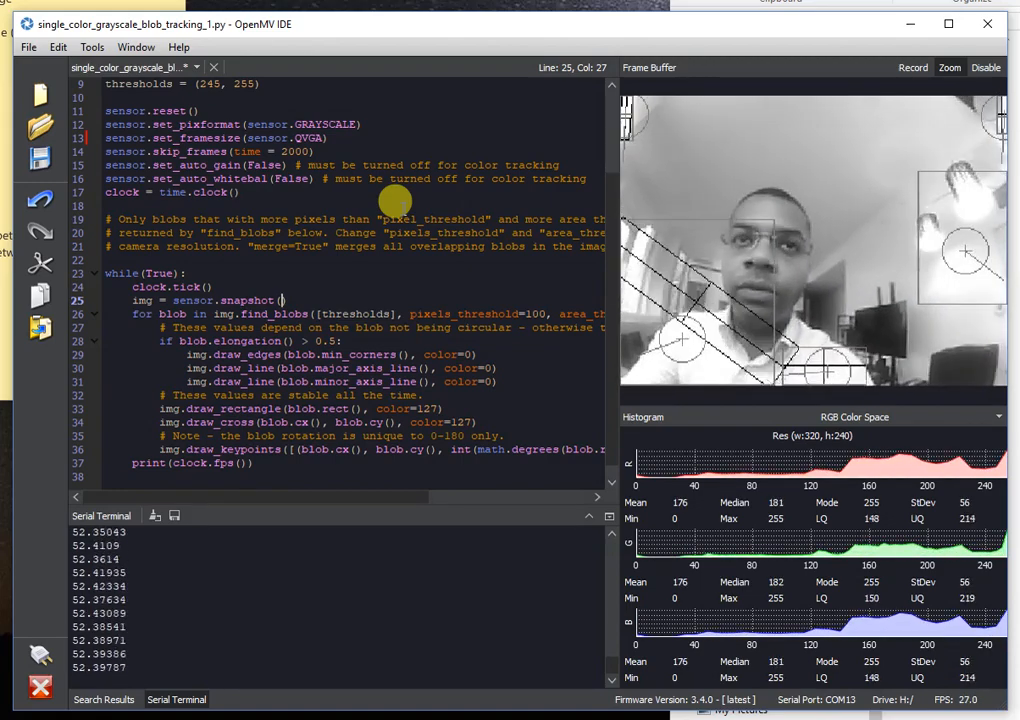
{"action": "left_click", "coordinate": [985, 67]}
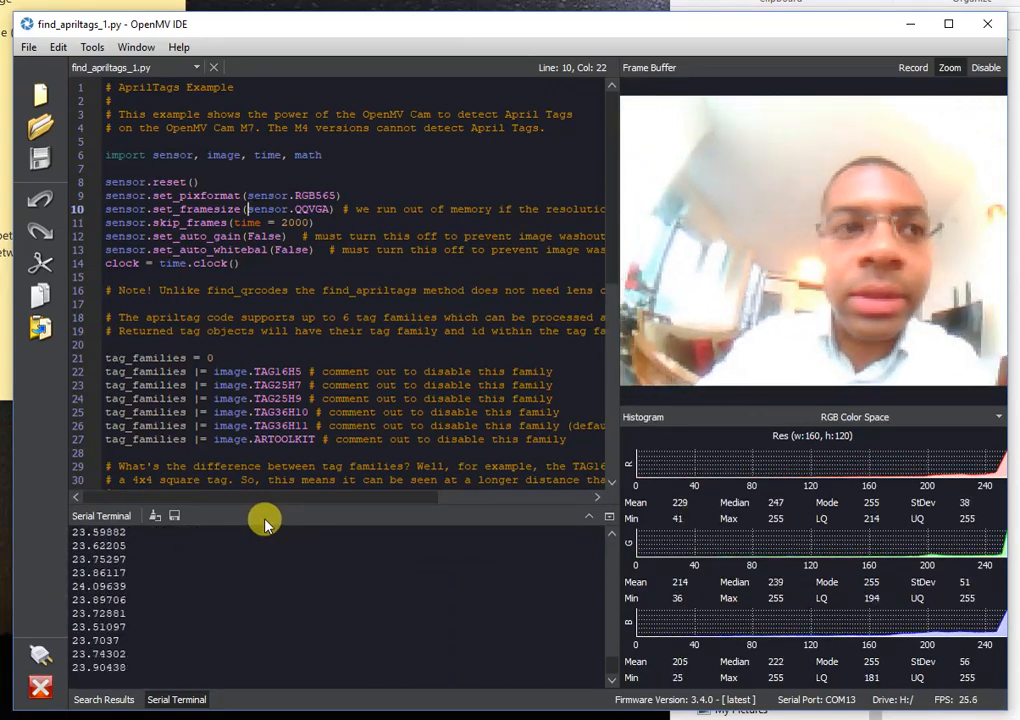
Step: Run find_apriltags_1.py on the camera at QQVGA, about 24 fps
{"action": "left_click", "coordinate": [986, 67]}
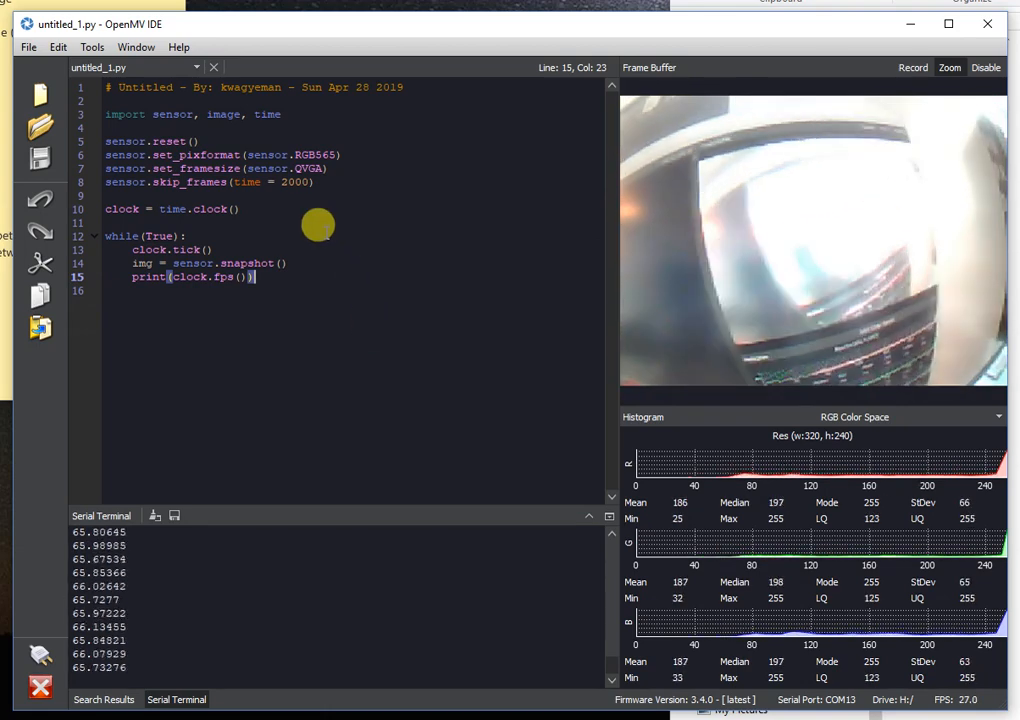
Step: Rerun untitled_1.py at QQVGA and disable the frame buffer preview
{"action": "left_click", "coordinate": [985, 67]}
{"action": "type", "text": "Q"}
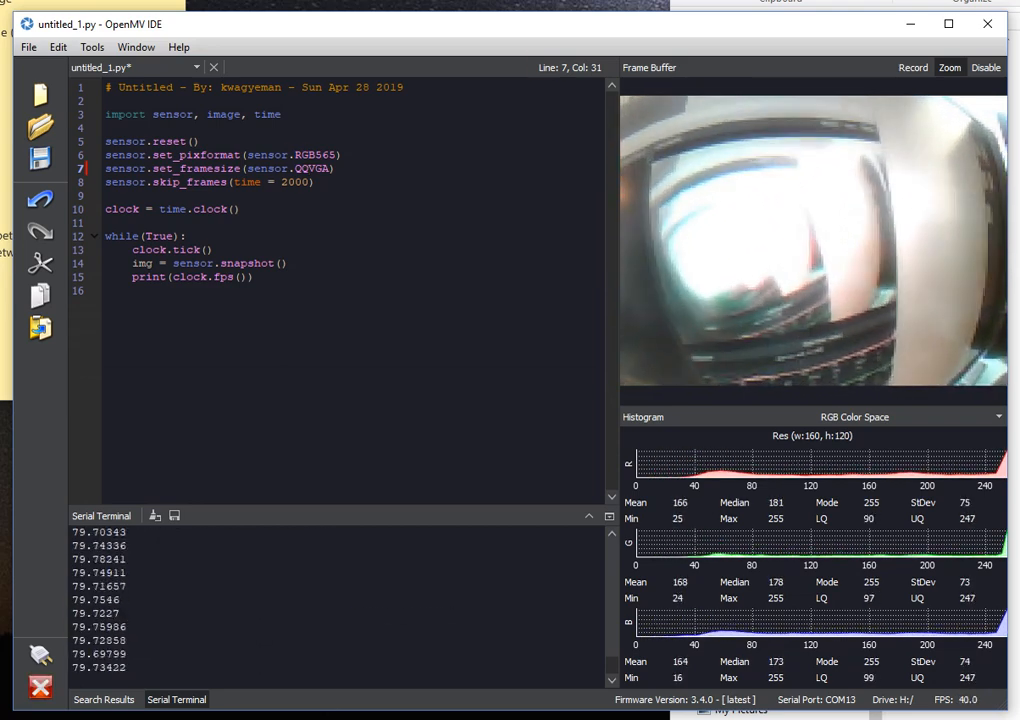
{"action": "left_click", "coordinate": [985, 67]}
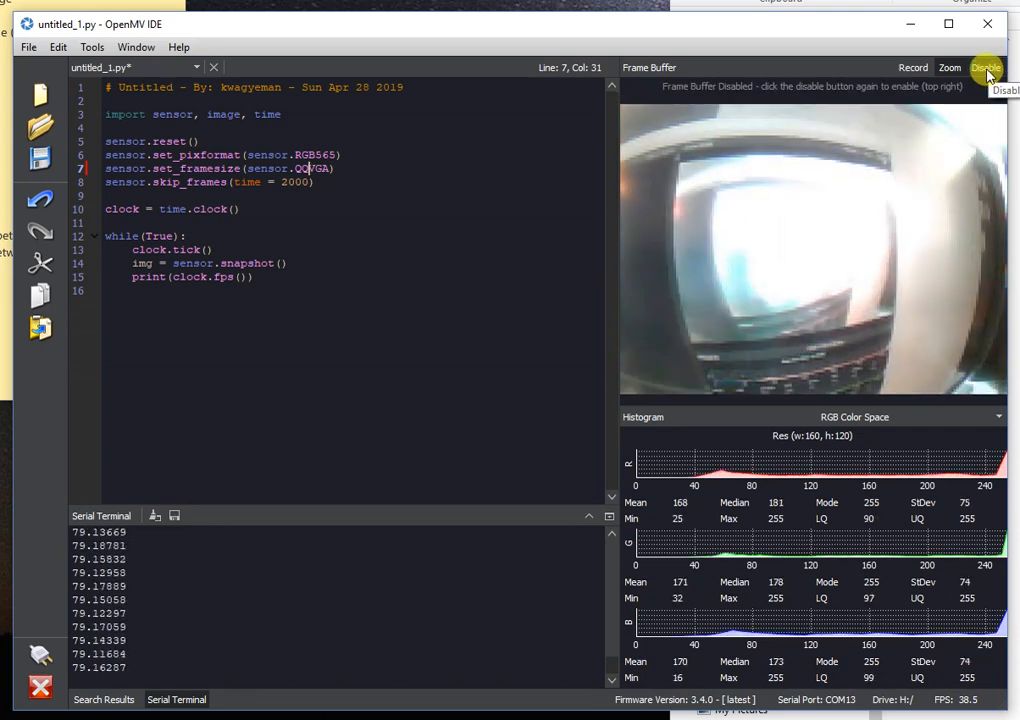